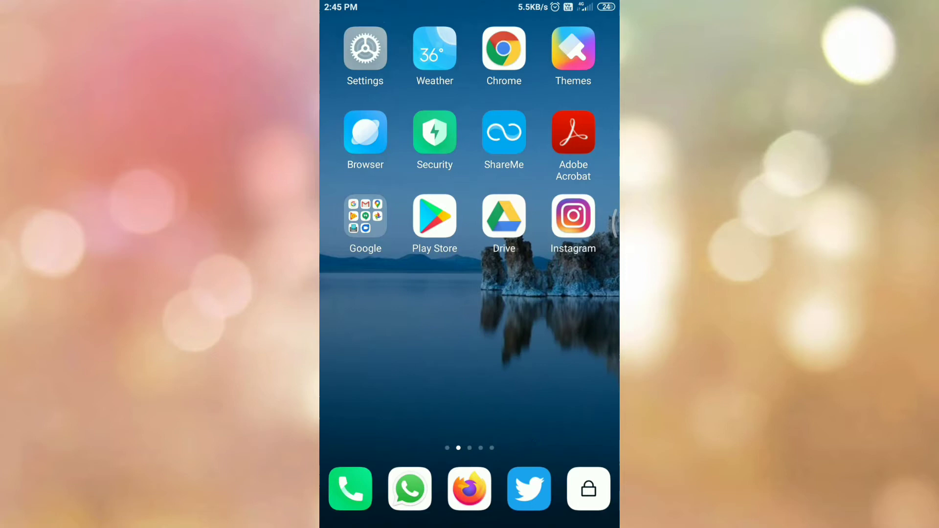
Launch the Twitter app from the home screen dock to reach the home timeline
left_click(528, 489)
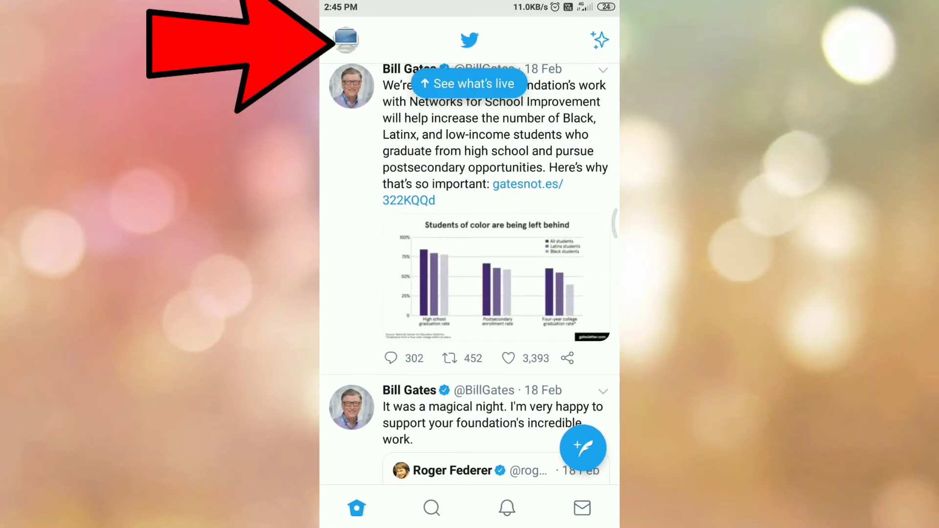
Go to your own profile and display its QR code from the overflow menu
left_click(347, 40)
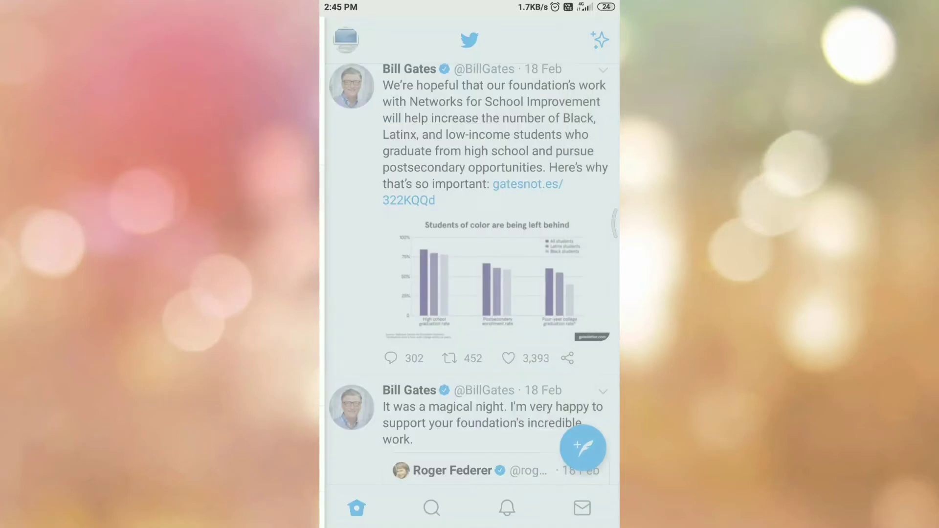
left_click(344, 40)
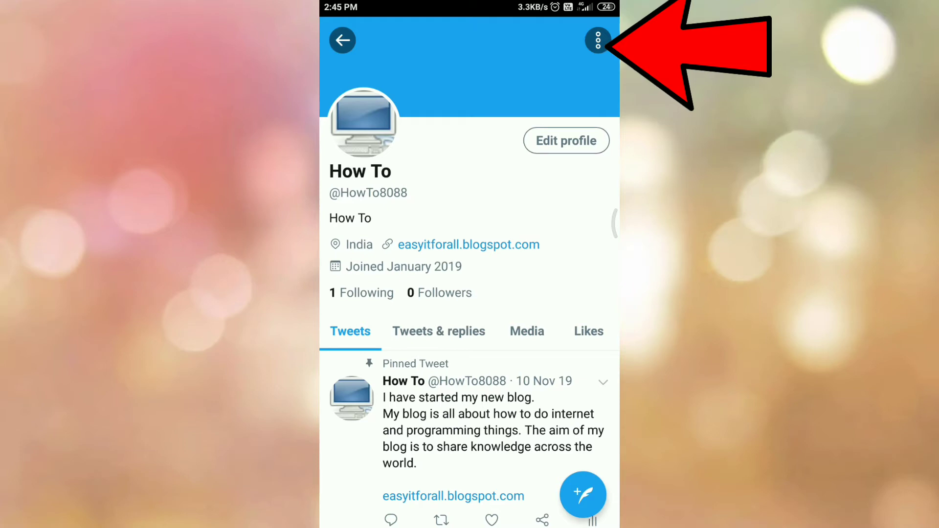
left_click(596, 39)
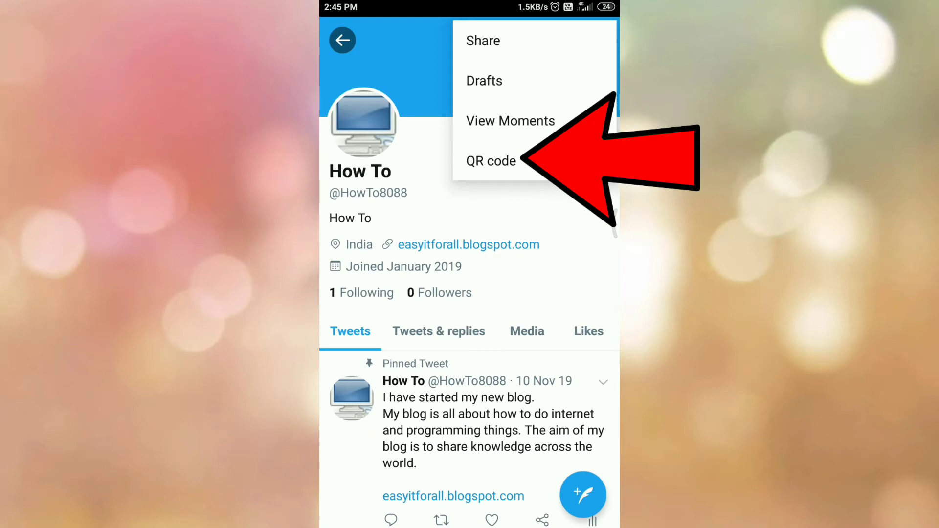
left_click(597, 40)
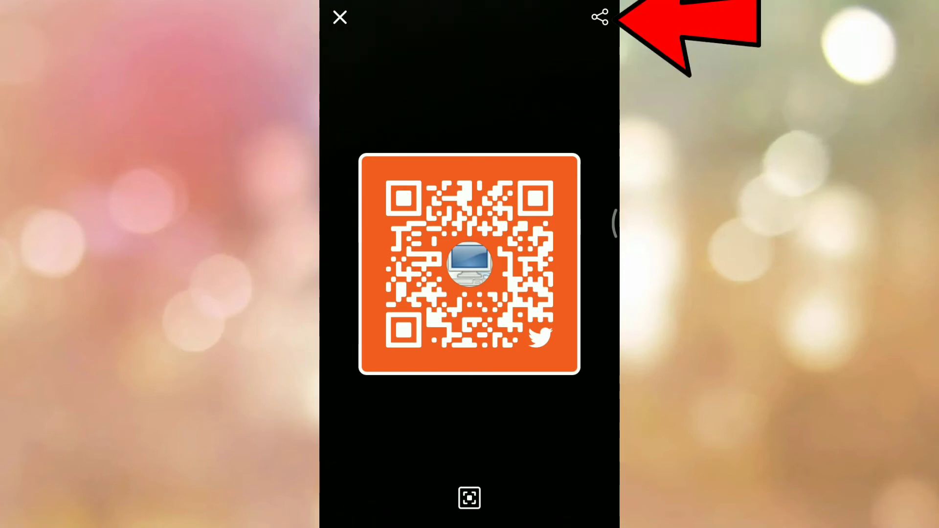
Save the profile QR code to the photo gallery via the share menu
left_click(600, 17)
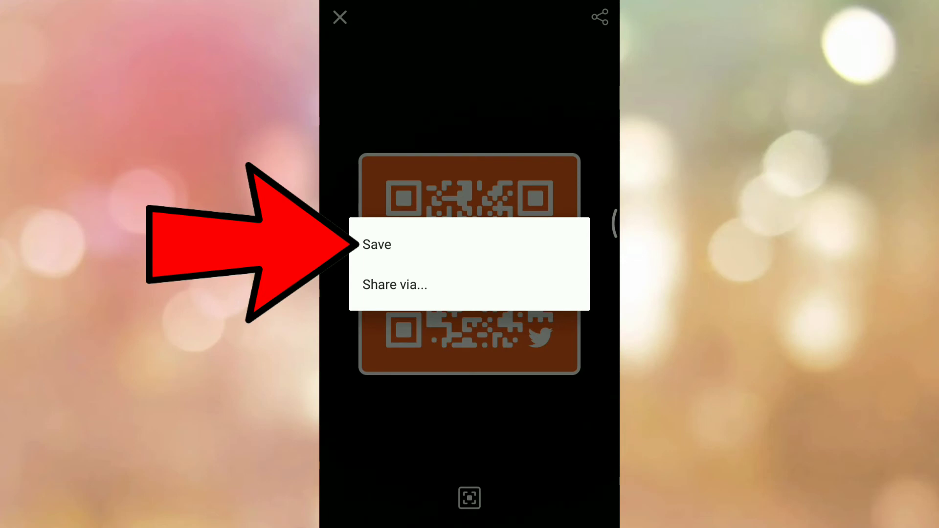
left_click(377, 244)
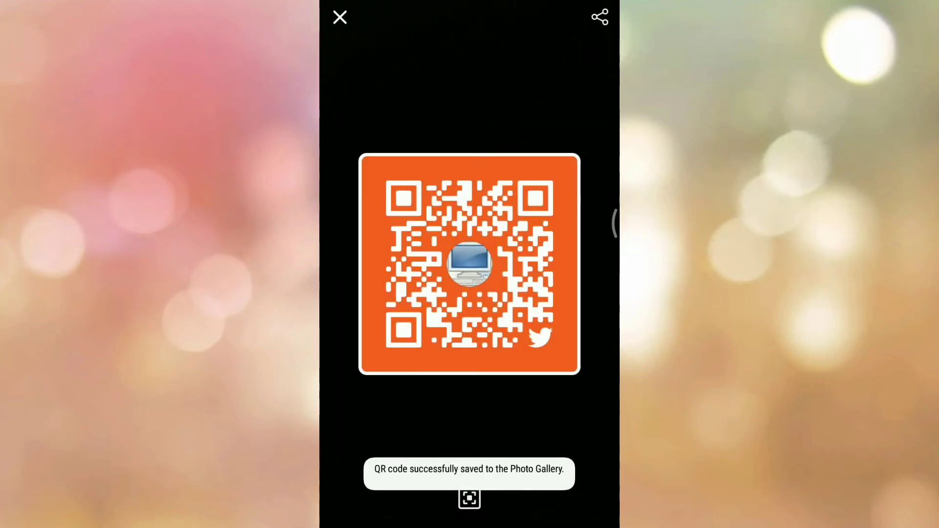